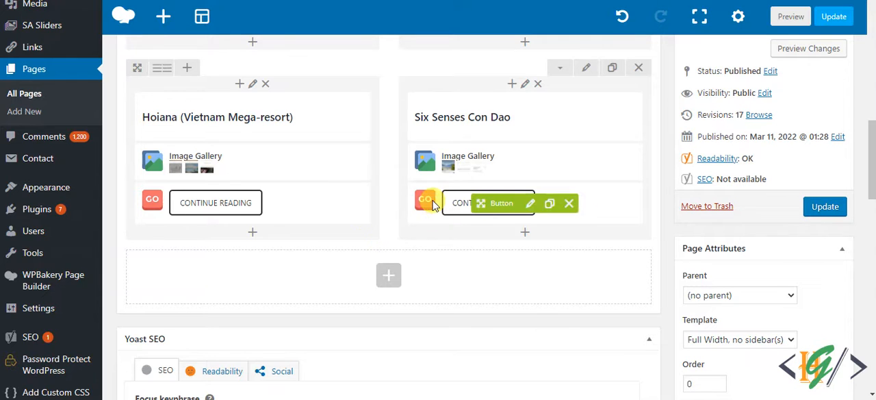
mouse_move(426, 222)
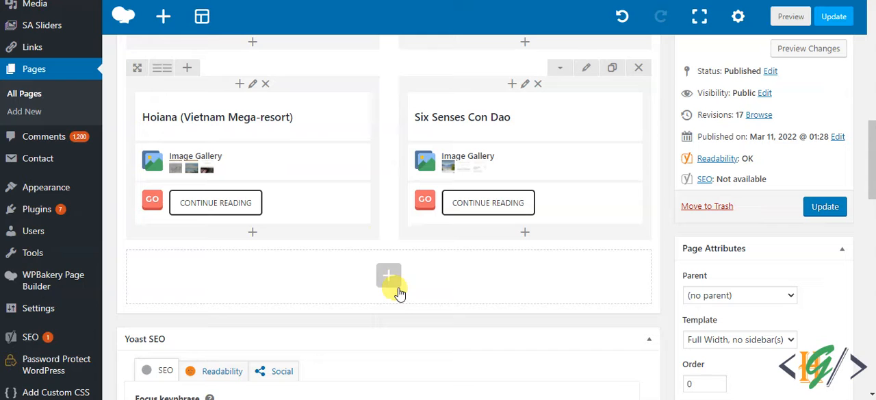
mouse_move(389, 278)
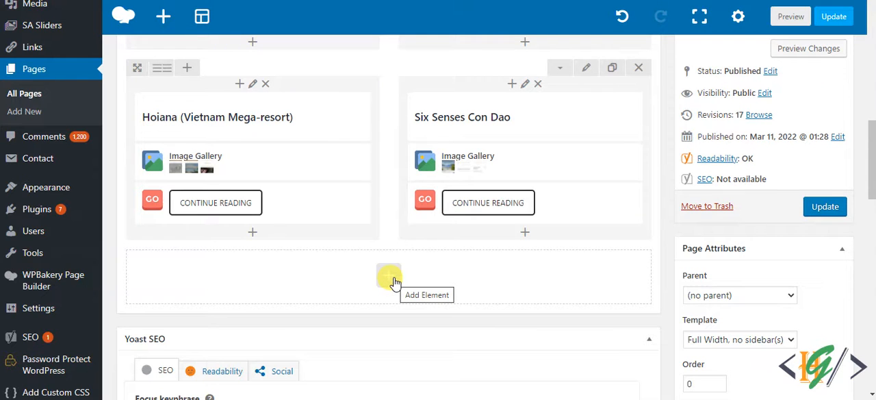
- Add a new Row element below the Hoiana and Six Senses row, with a 1-column layout
click(389, 278)
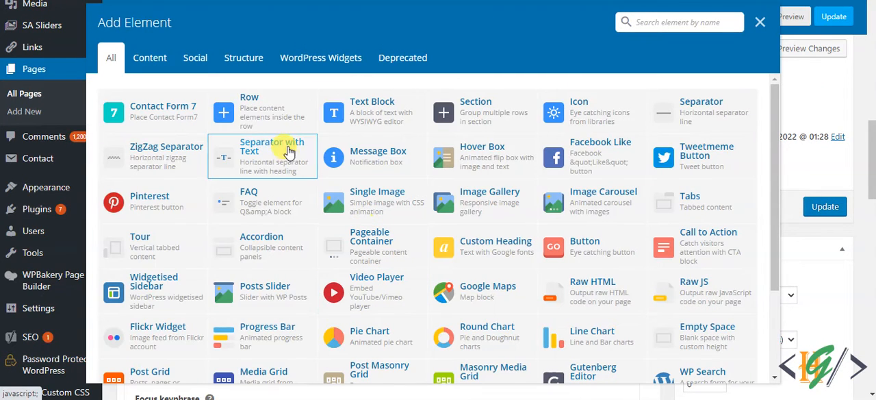
click(760, 22)
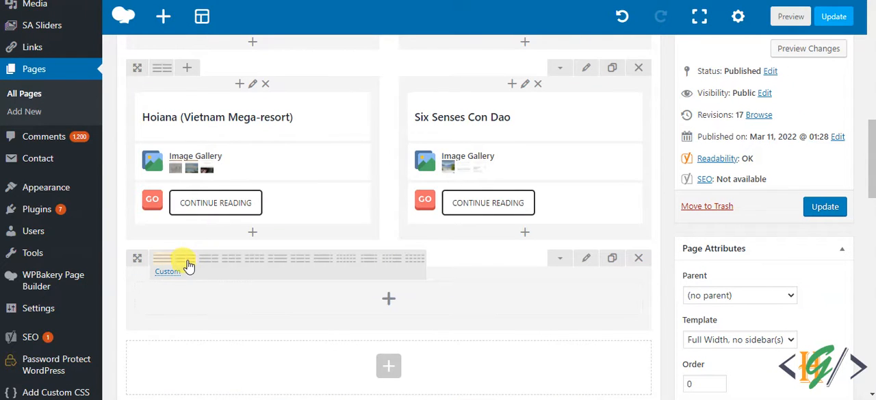
mouse_move(158, 265)
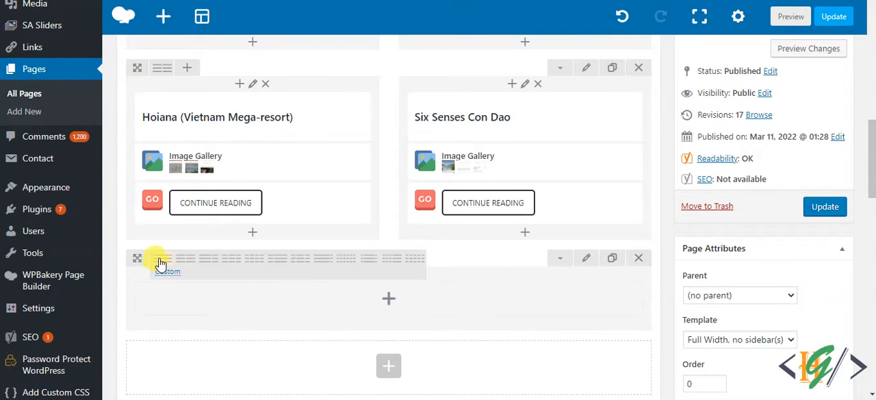
scroll(down, 3)
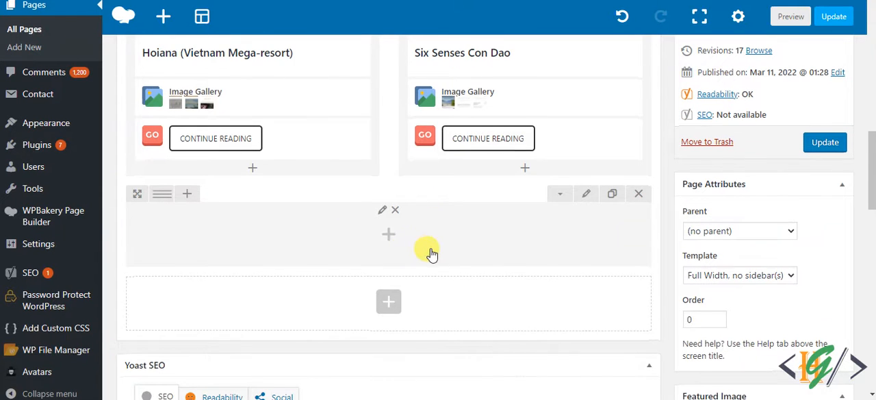
mouse_move(388, 240)
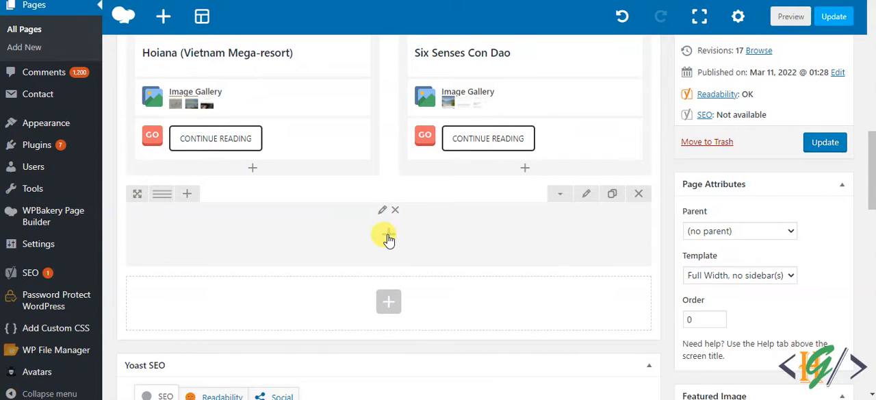
- Search 'faq', add an FAQ toggle to the new row and title it 'Title 1'
click(389, 301)
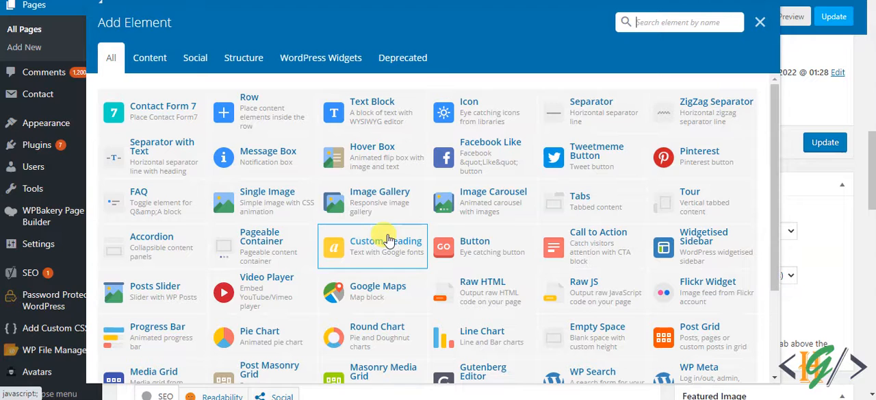
text(faq)
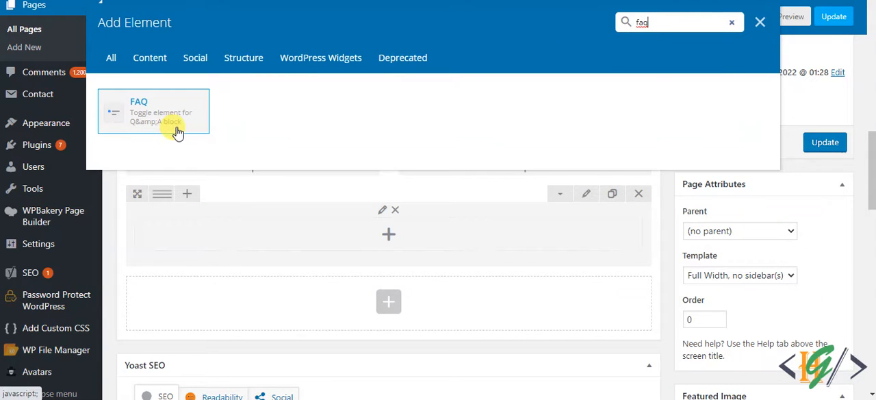
click(154, 111)
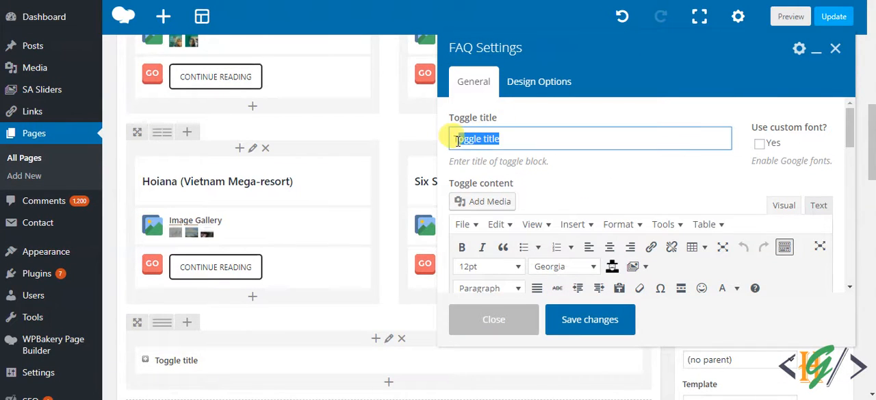
text(Titl)
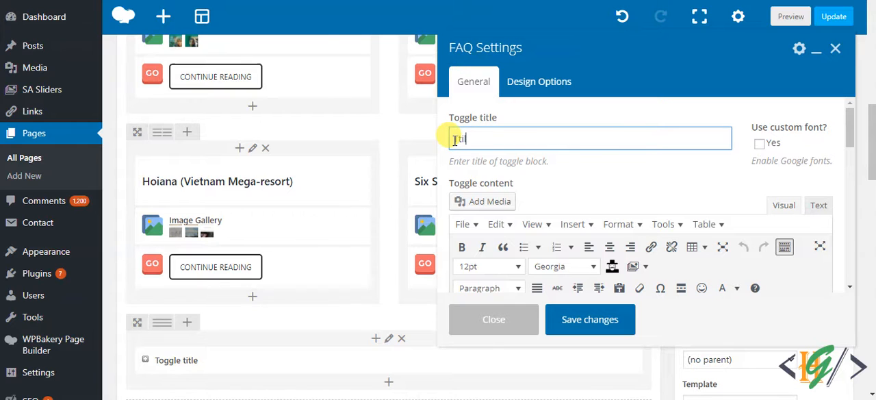
text(Title 1)
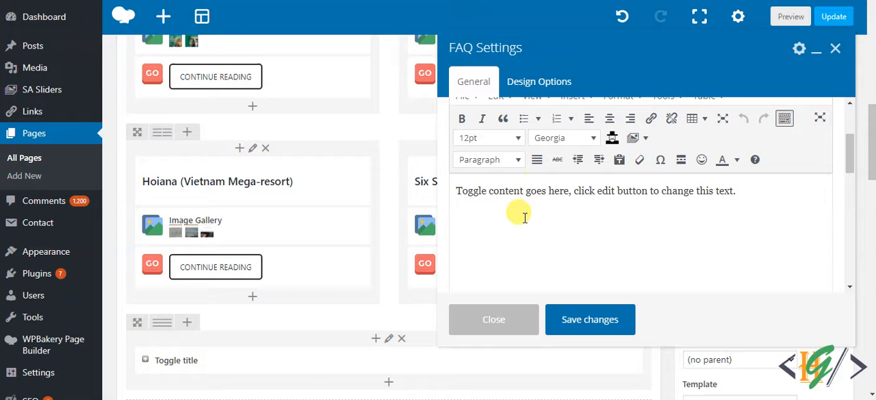
mouse_move(652, 213)
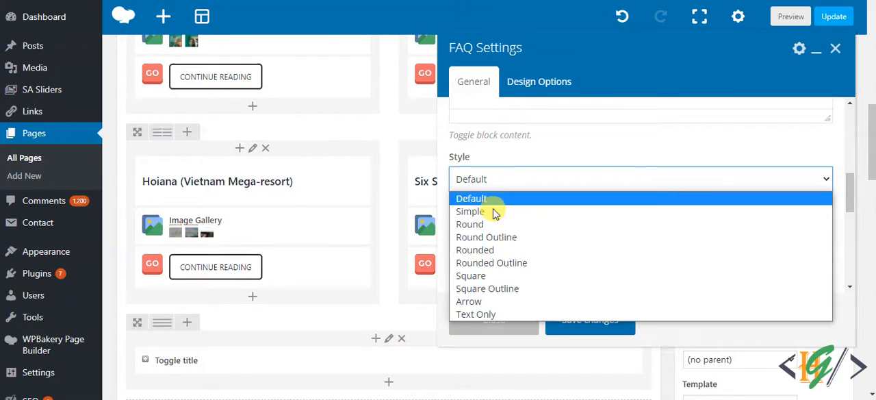
mouse_move(479, 211)
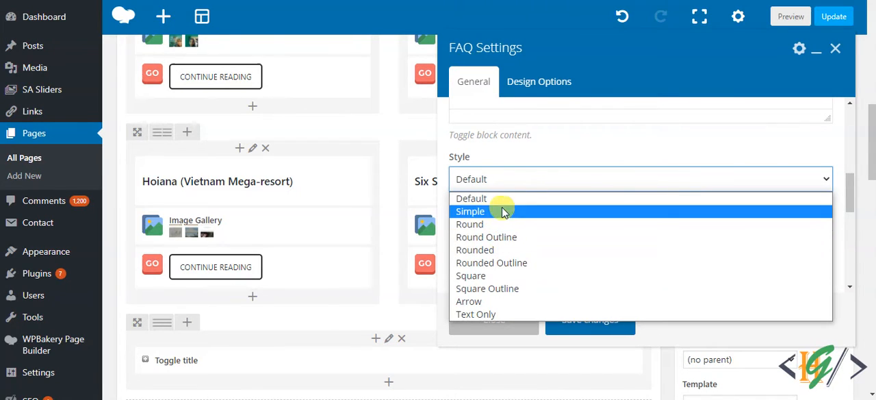
- Set the FAQ toggle to Simple style, Black icon colour and its Default open/closed state
click(471, 211)
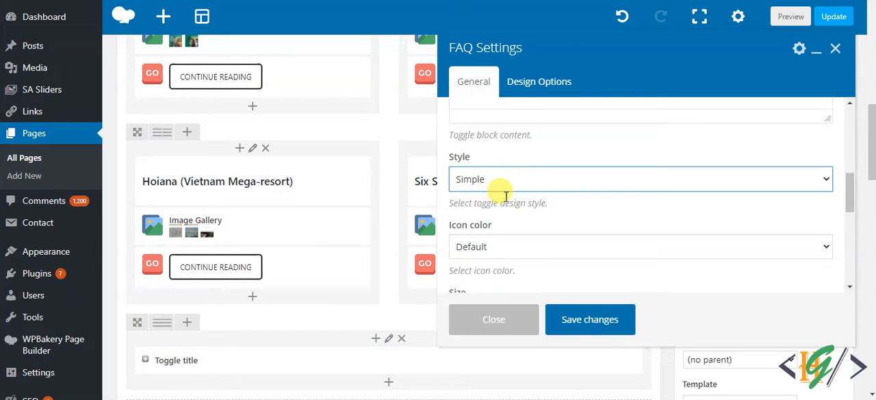
scroll(down, 3)
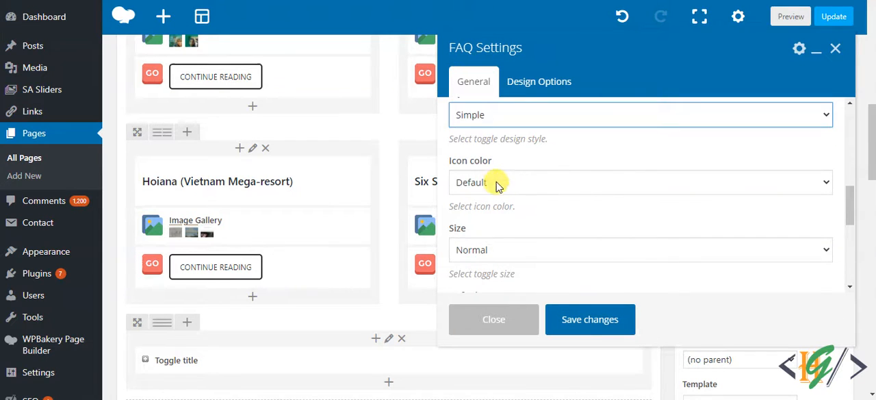
click(641, 180)
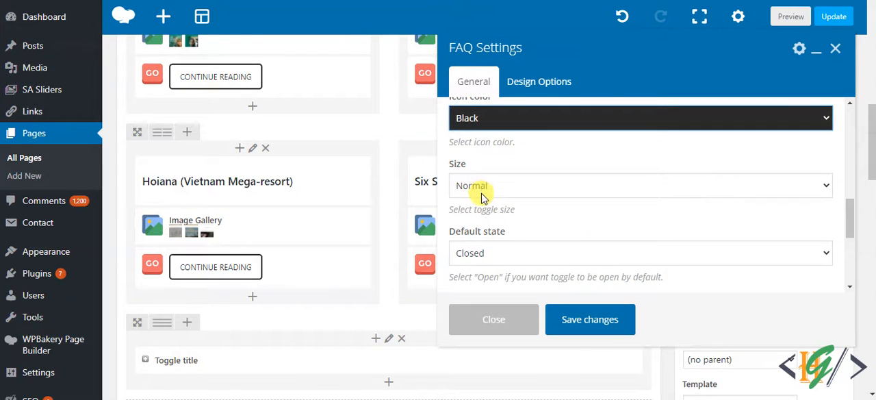
scroll(down, 3)
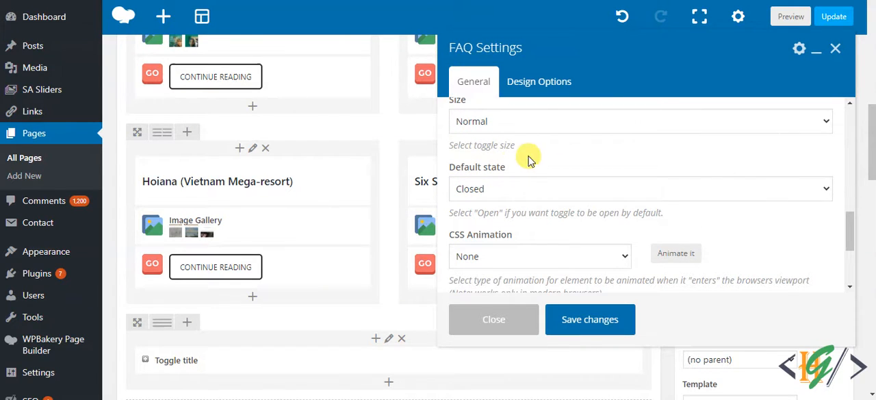
click(641, 189)
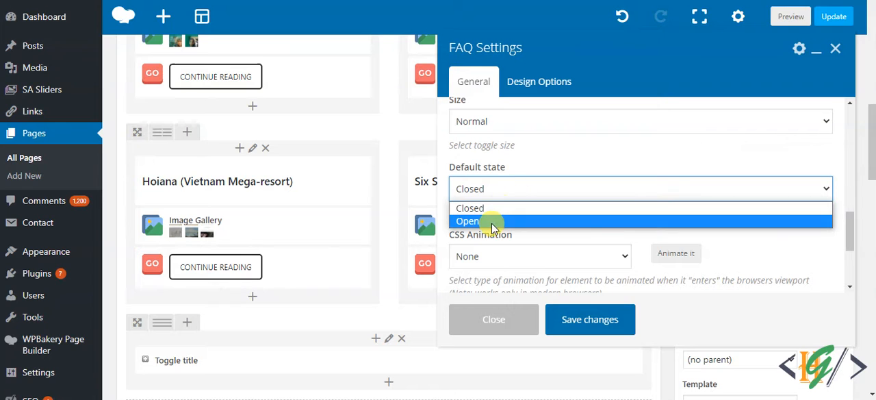
click(493, 318)
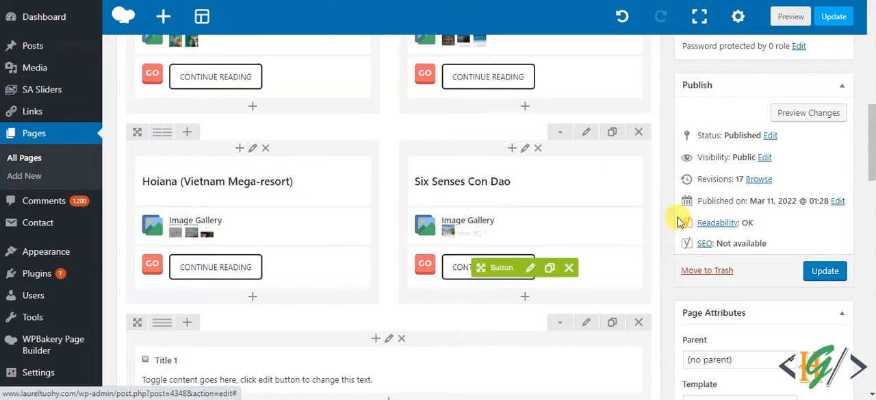
scroll(down, 3)
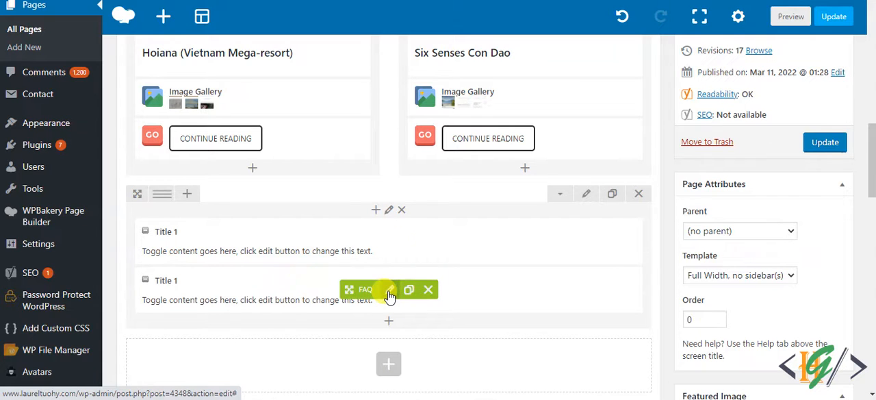
- Give the cloned FAQ toggle the Round Outline style and save its settings
click(389, 288)
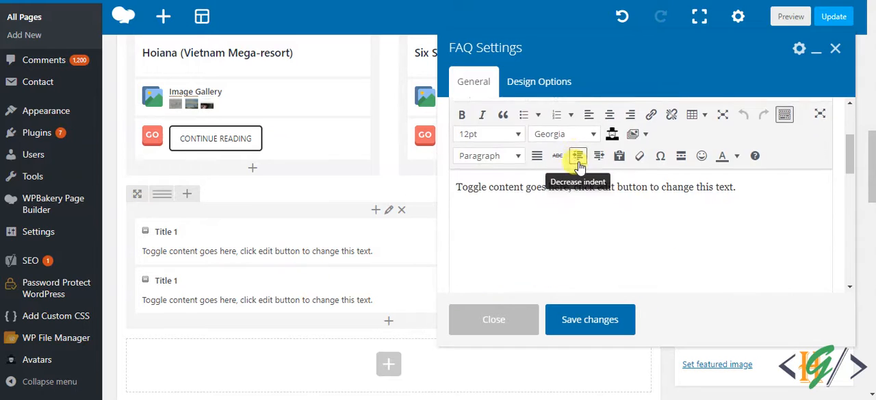
click(640, 178)
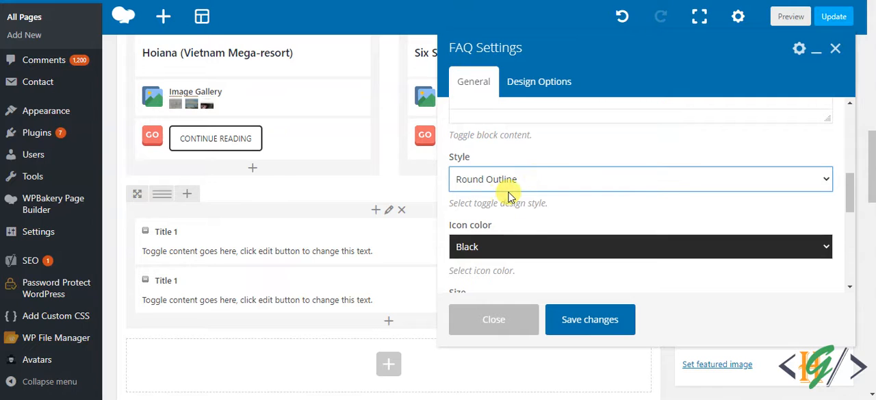
mouse_move(533, 203)
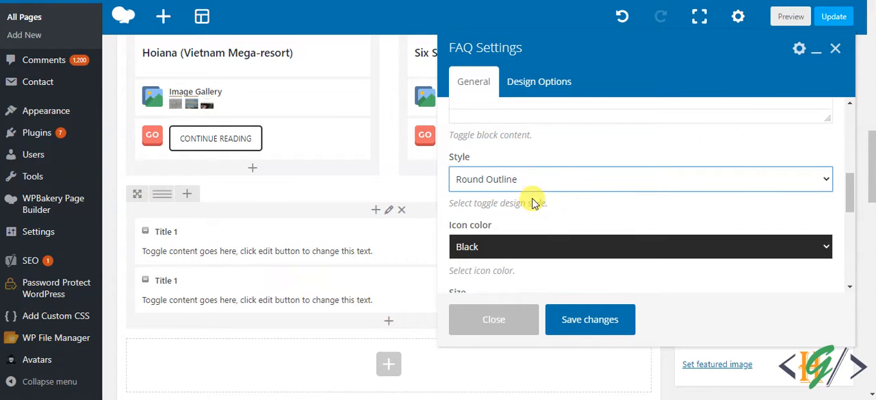
scroll(down, 3)
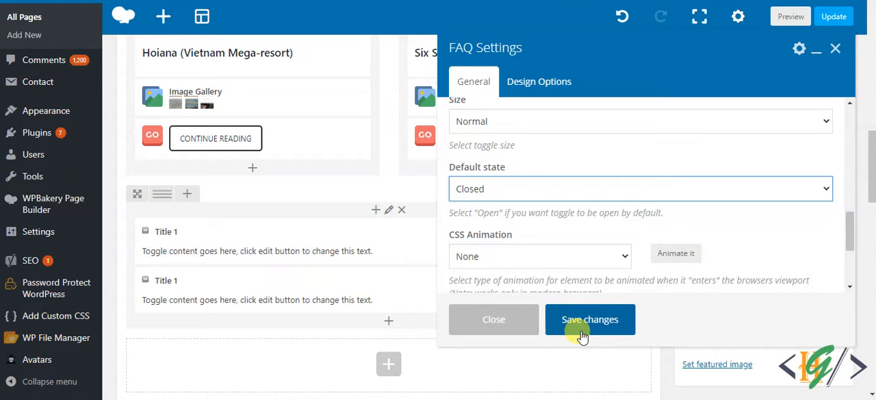
click(590, 319)
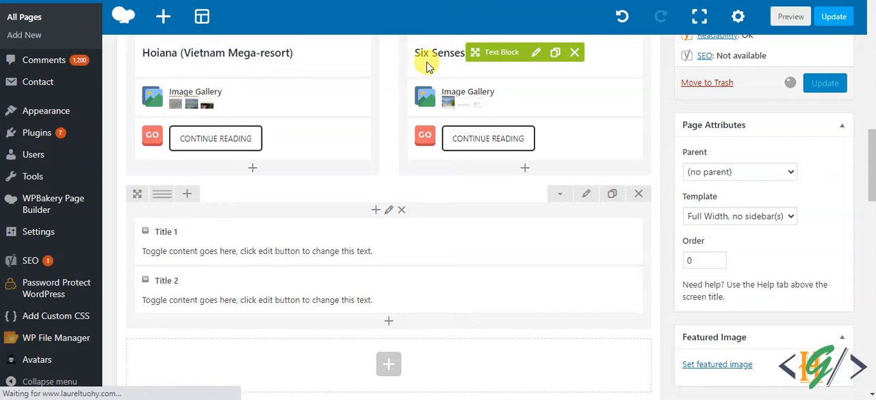
- Update the page, view it live and expand the Title 2 FAQ toggle below the resort cards
click(834, 16)
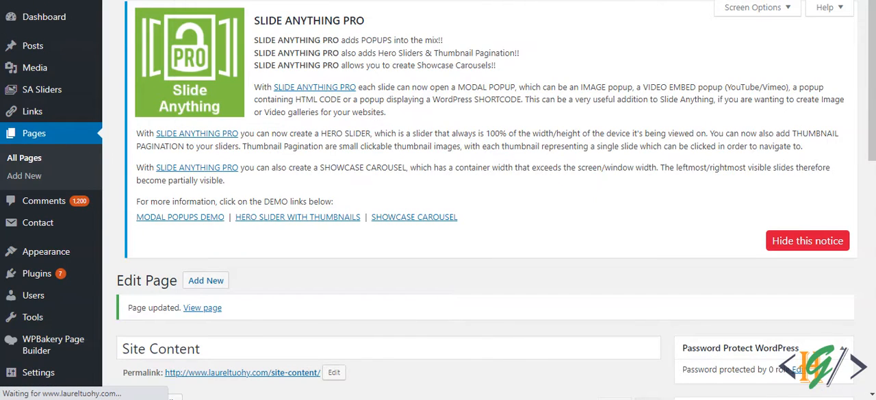
click(203, 307)
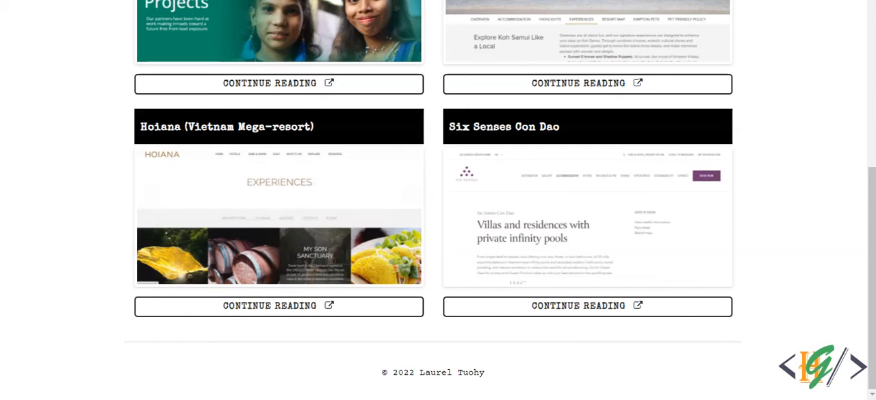
scroll(down, 3)
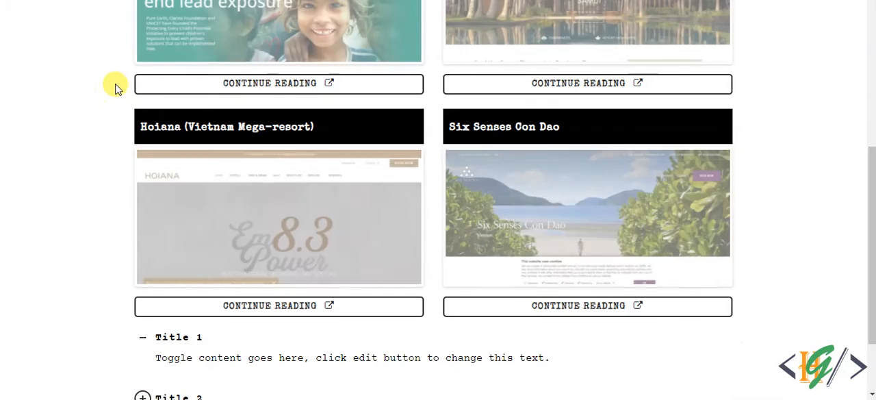
scroll(down, 3)
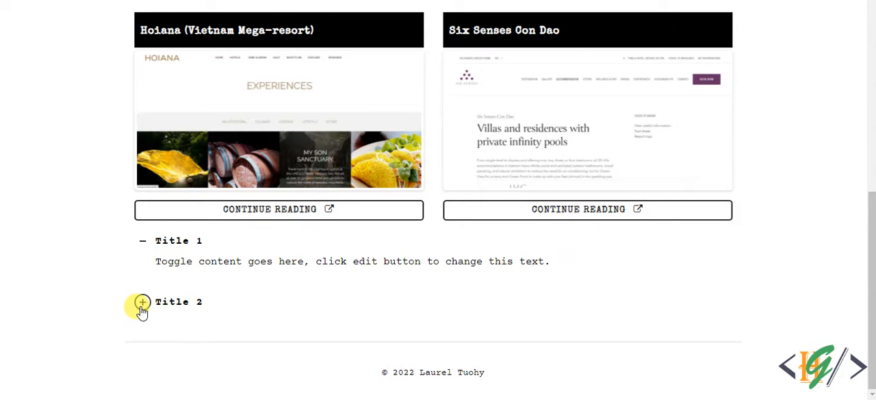
click(142, 301)
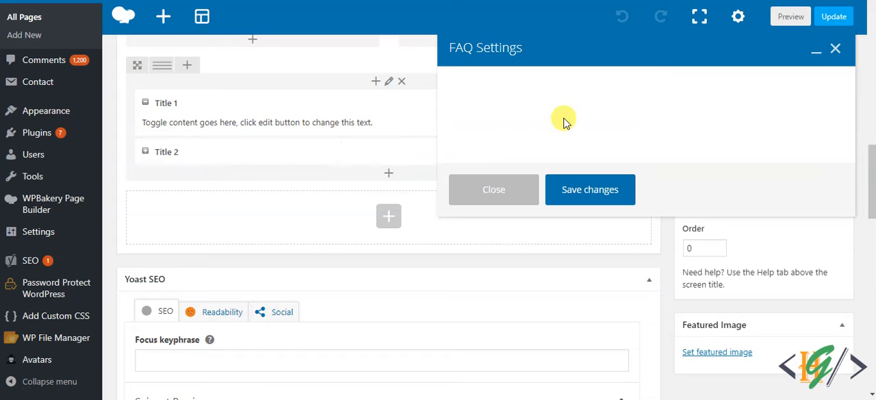
mouse_move(589, 141)
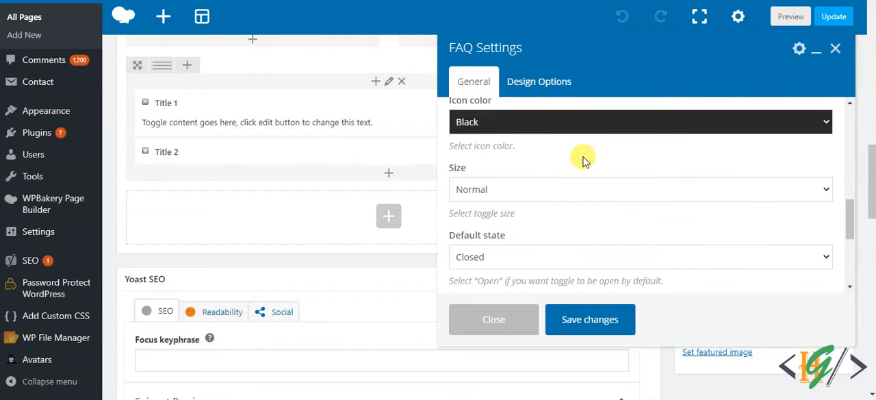
mouse_move(517, 202)
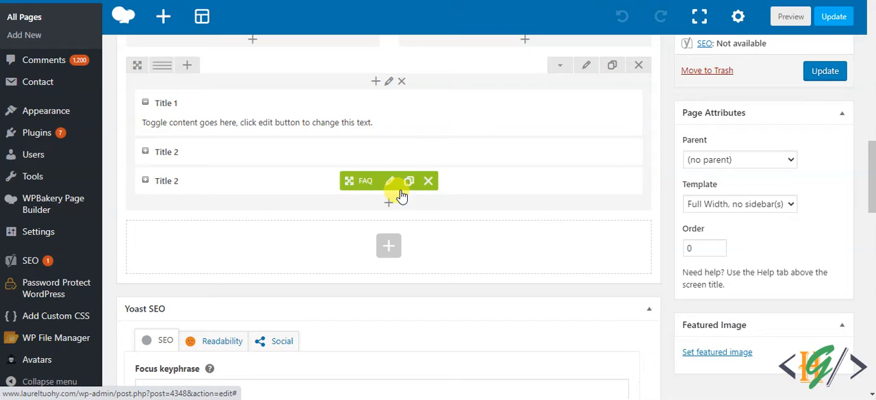
- Set the third FAQ toggle to Round Outline style with a custom Google font enabled
click(392, 180)
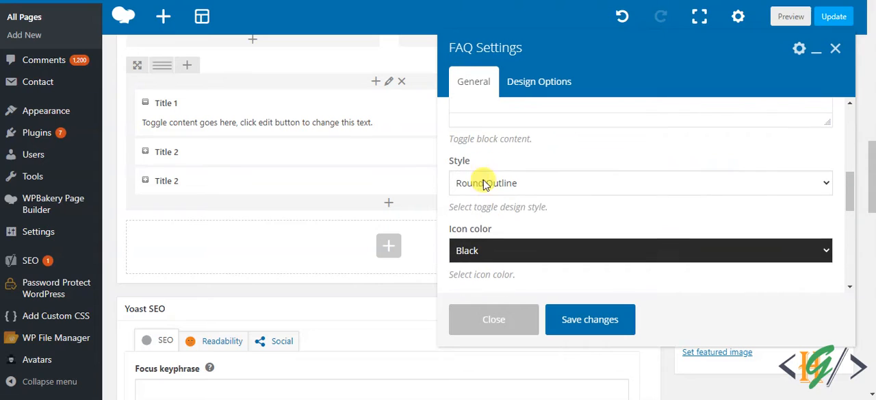
click(640, 184)
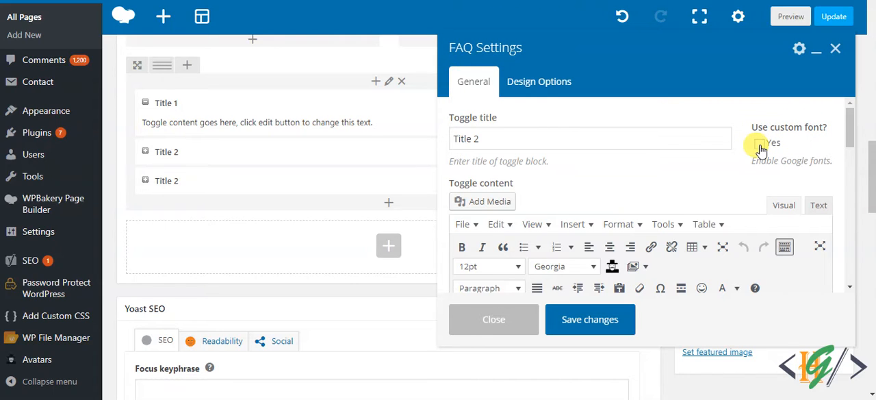
click(760, 142)
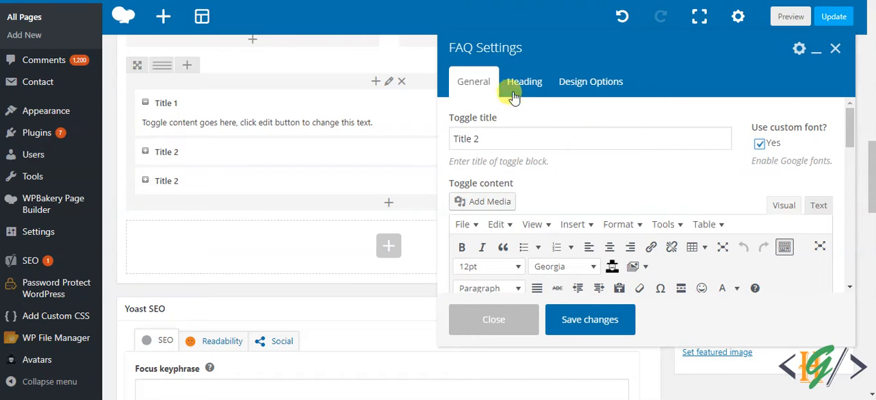
click(525, 81)
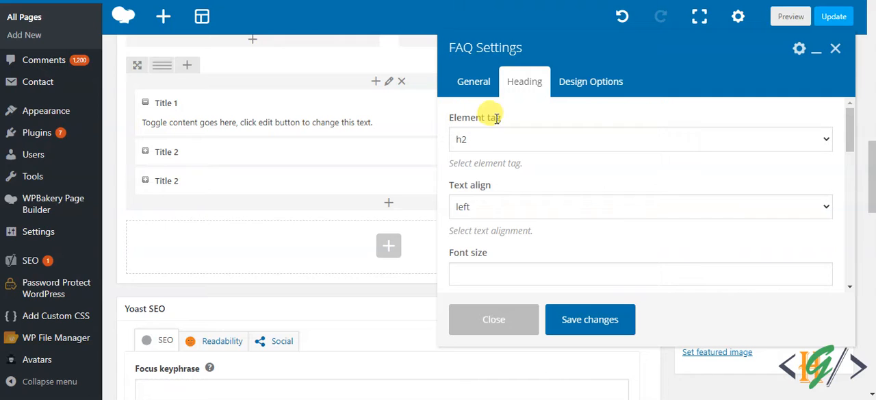
mouse_move(493, 211)
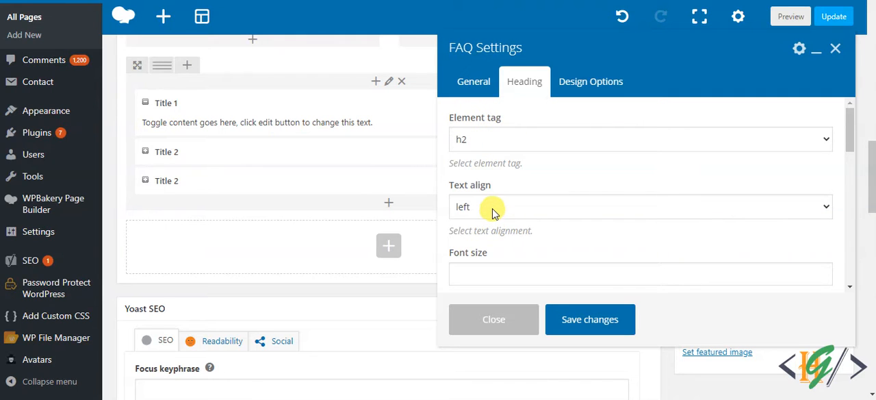
- Choose Abril Fatface as the heading font, checking the heading text alignment setting
click(640, 206)
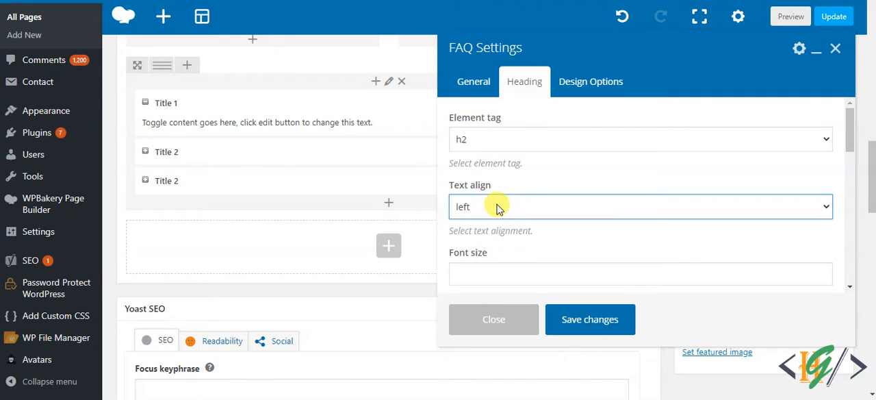
click(474, 81)
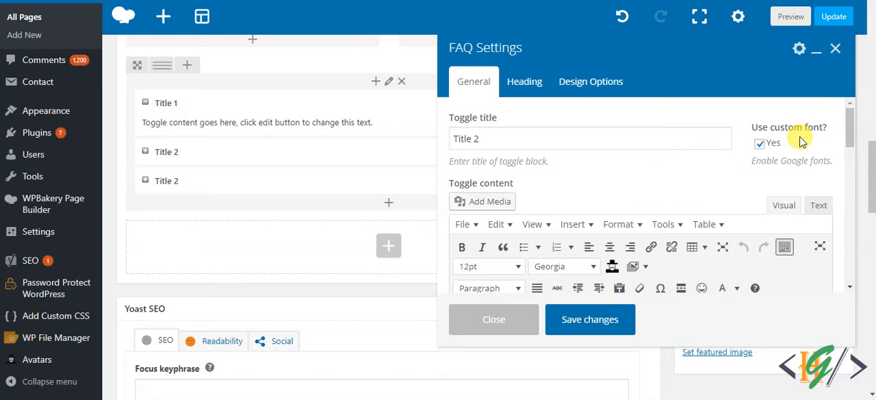
click(524, 81)
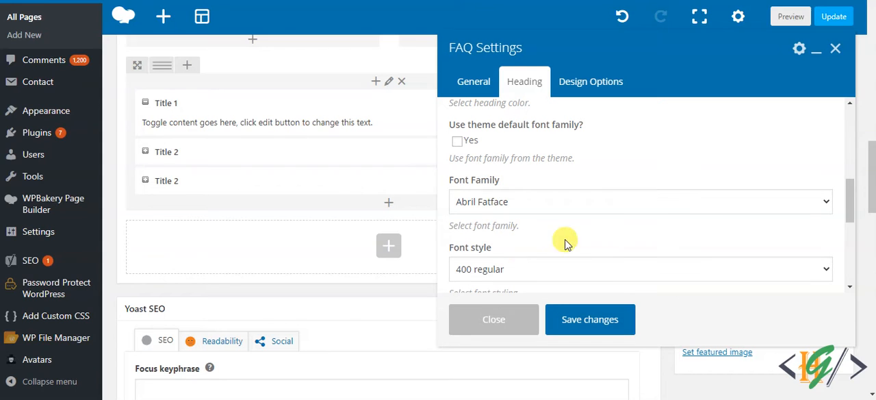
scroll(down, 3)
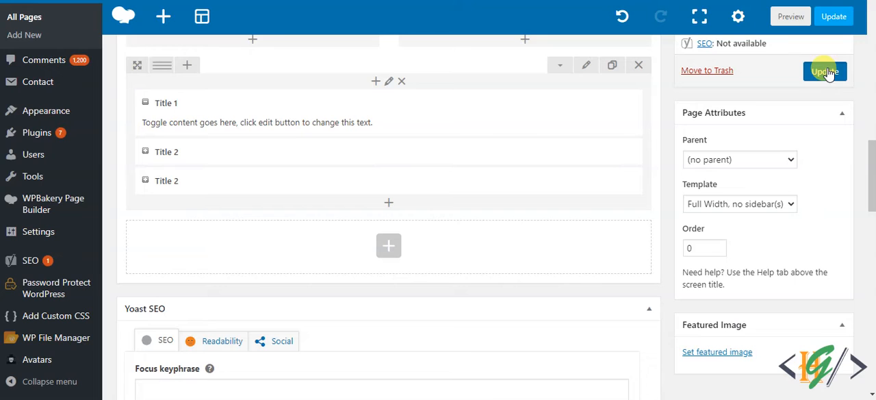
- Update the page to save the row with all three FAQ toggles
click(824, 71)
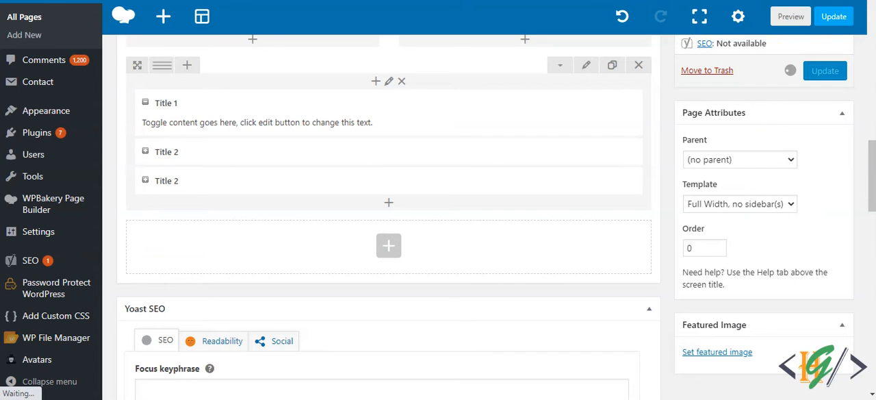
click(790, 17)
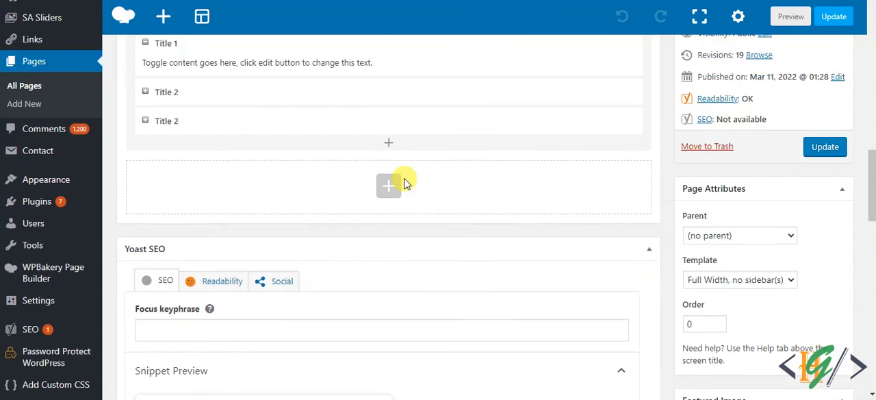
- Retitle the third FAQ toggle 'Title 3' in its General settings and save
click(389, 186)
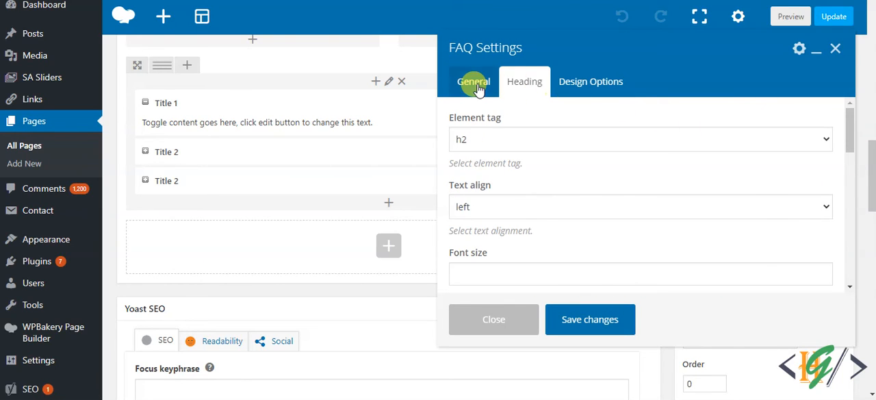
click(474, 80)
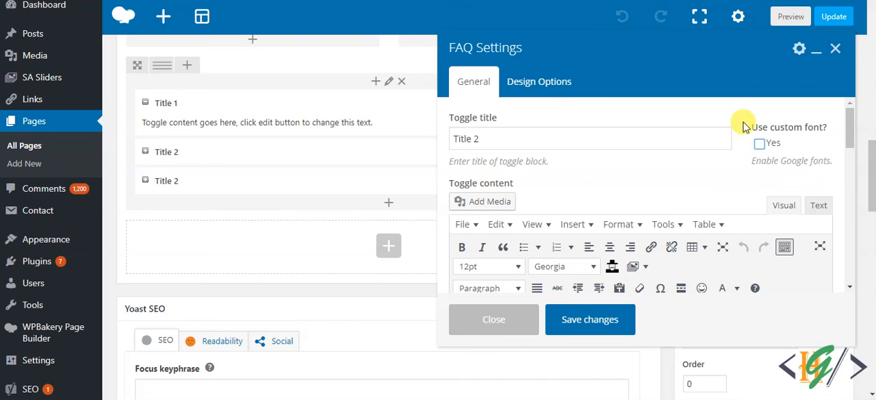
click(758, 143)
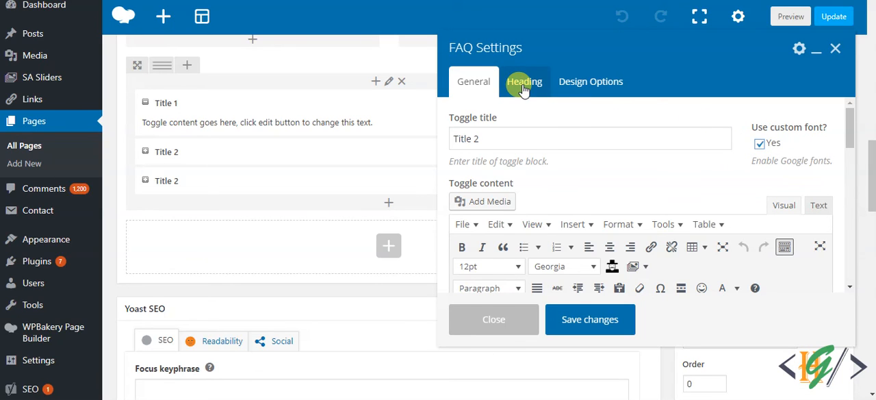
click(524, 81)
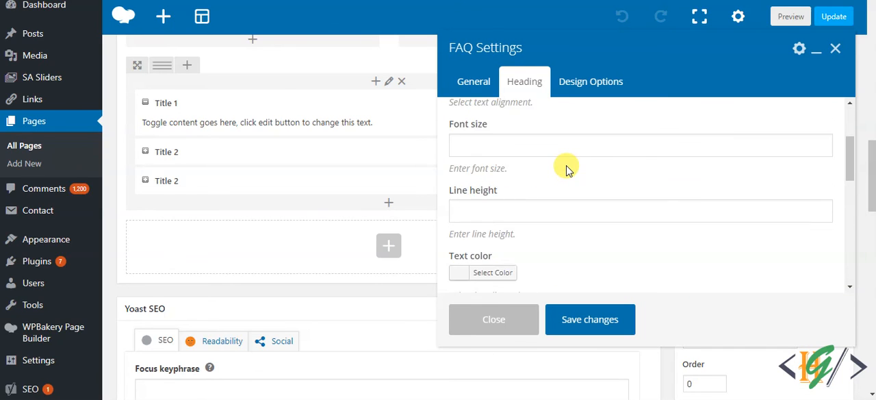
click(473, 81)
text(Title 3)
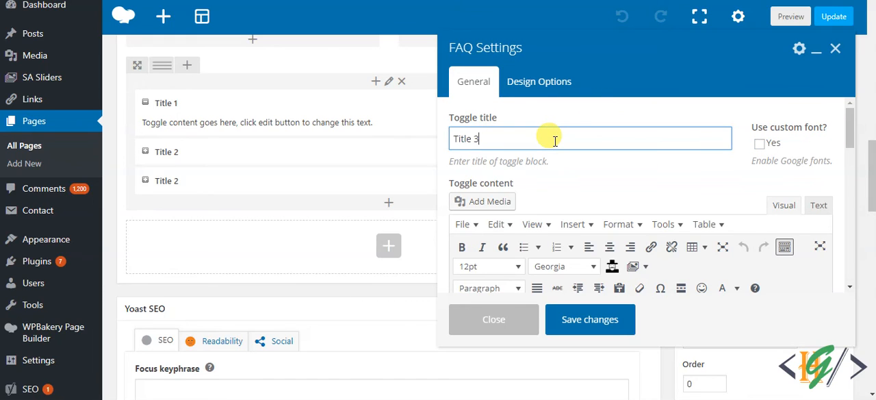
click(588, 318)
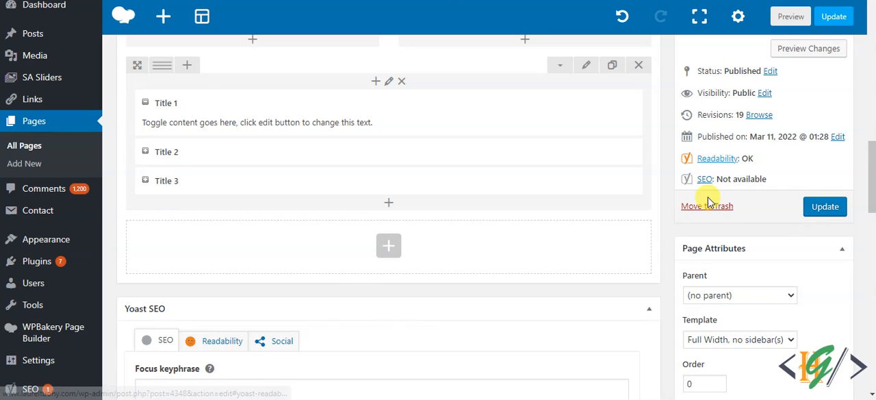